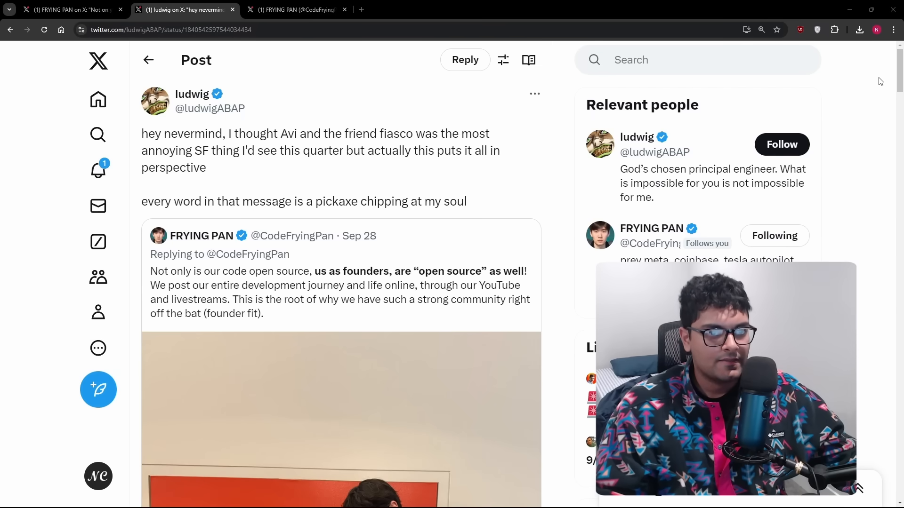
# Step: Scroll down the FRYING PAN reply page to the opening post about quitting Coinbase to build PearAI at YC
pyautogui.scroll(-3)
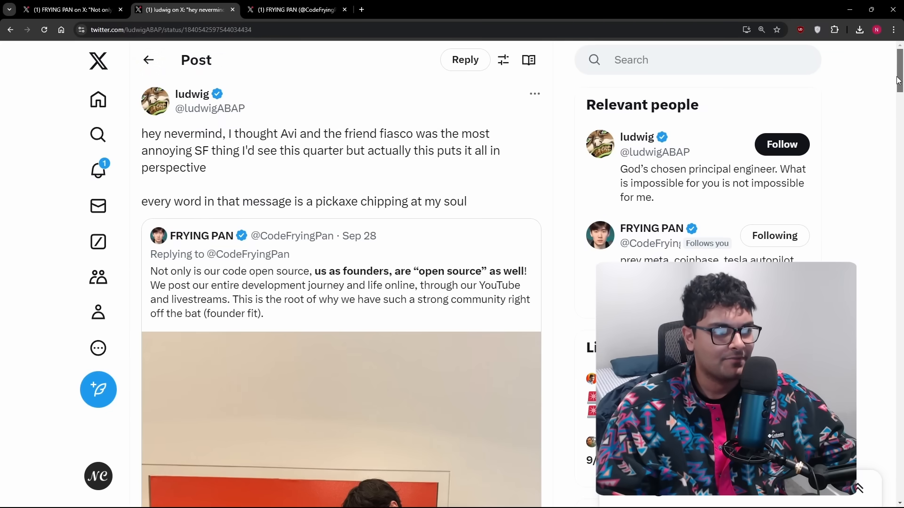
pyautogui.scroll(-3)
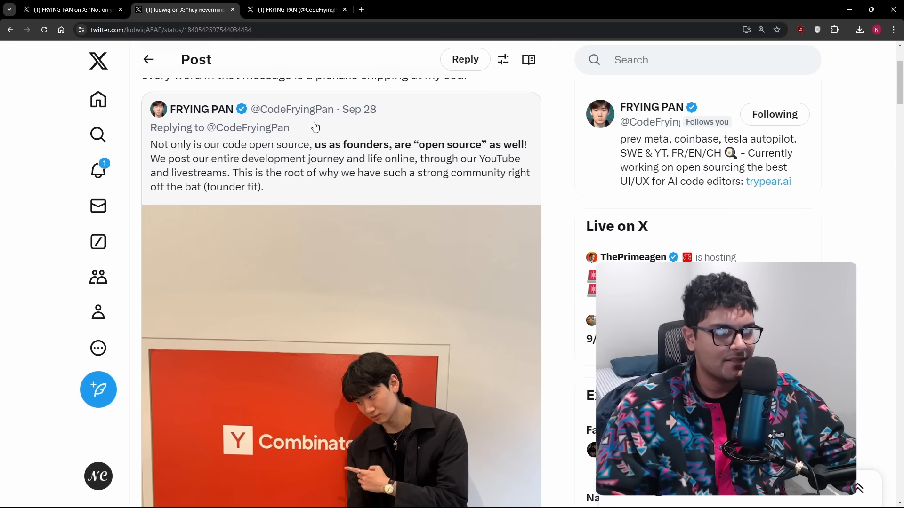
pyautogui.moveTo(269, 156)
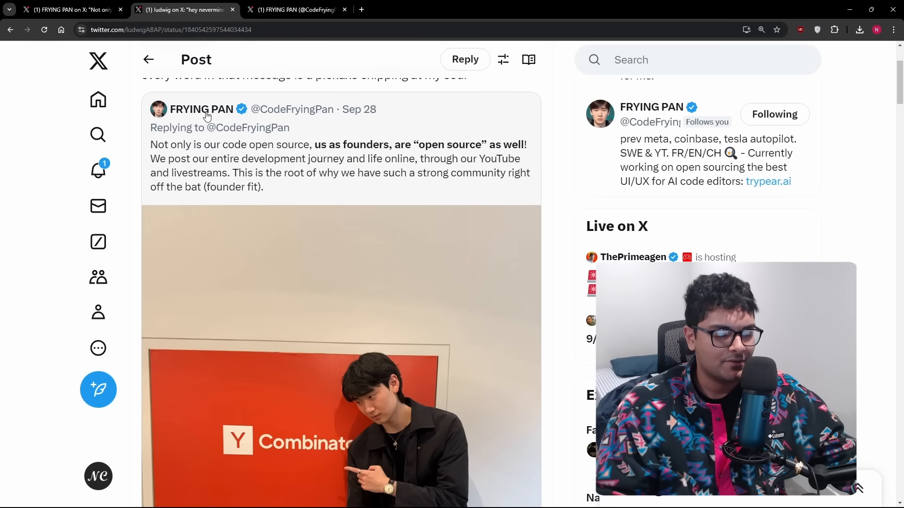
pyautogui.scroll(-3)
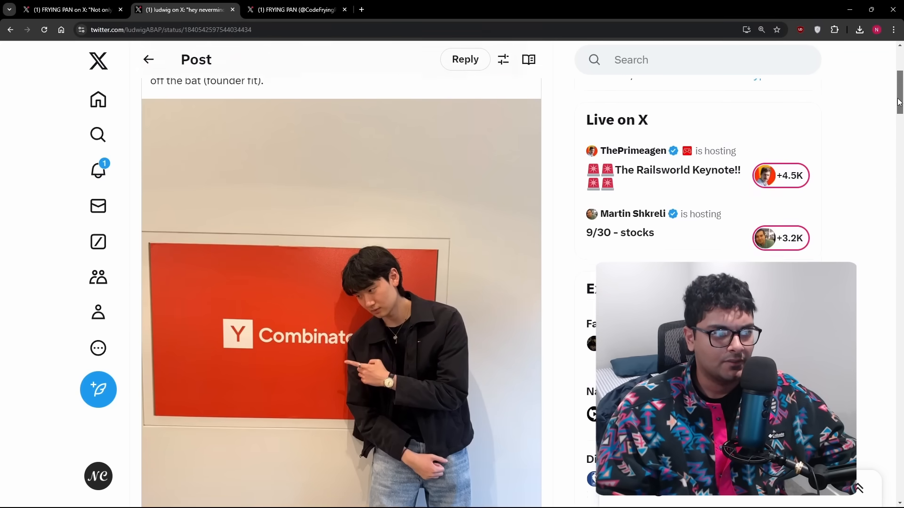
pyautogui.scroll(-3)
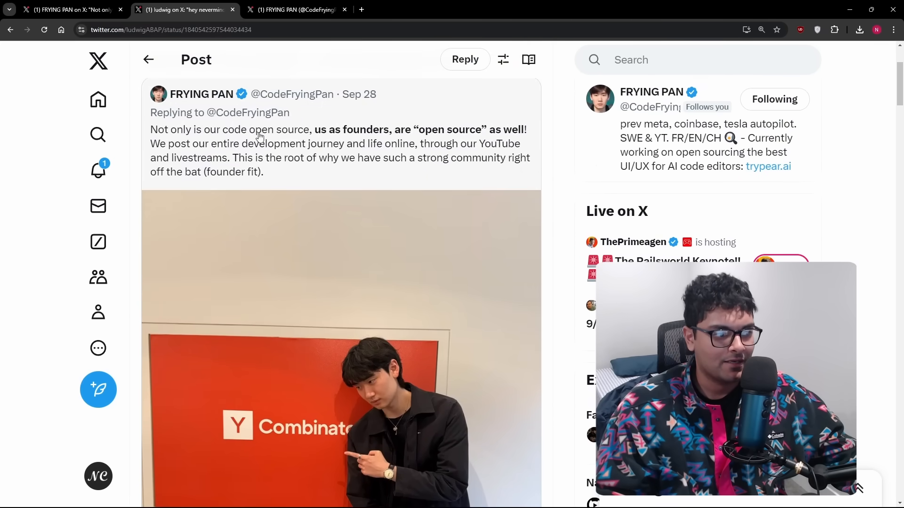
pyautogui.scroll(-3)
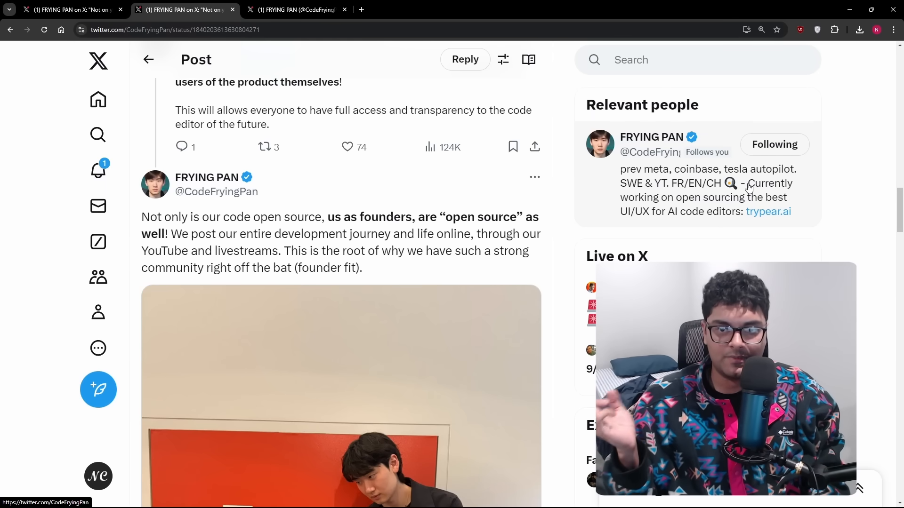
pyautogui.scroll(-3)
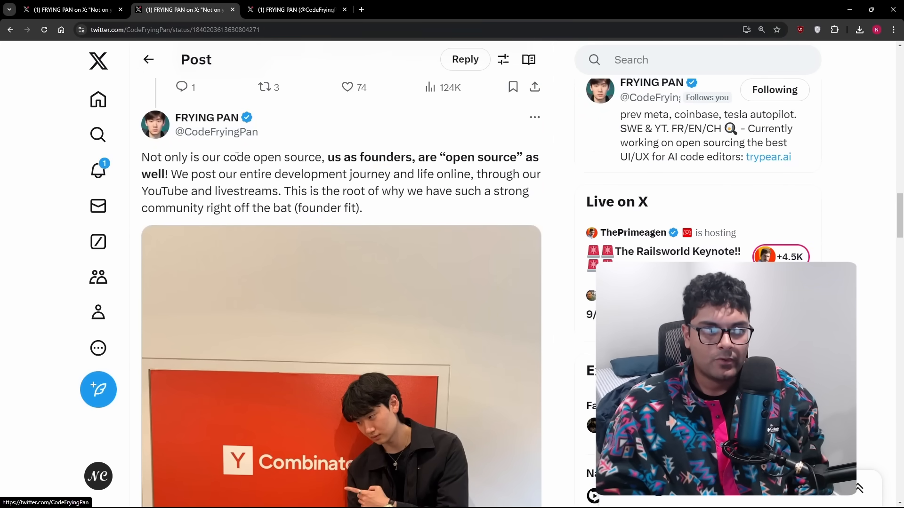
pyautogui.moveTo(216, 132)
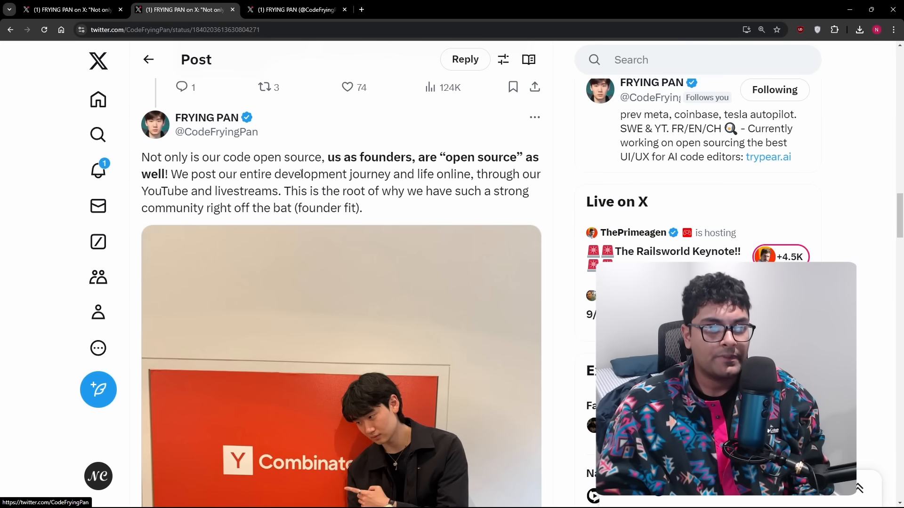
pyautogui.moveTo(323, 157); pyautogui.dragTo(427, 157)
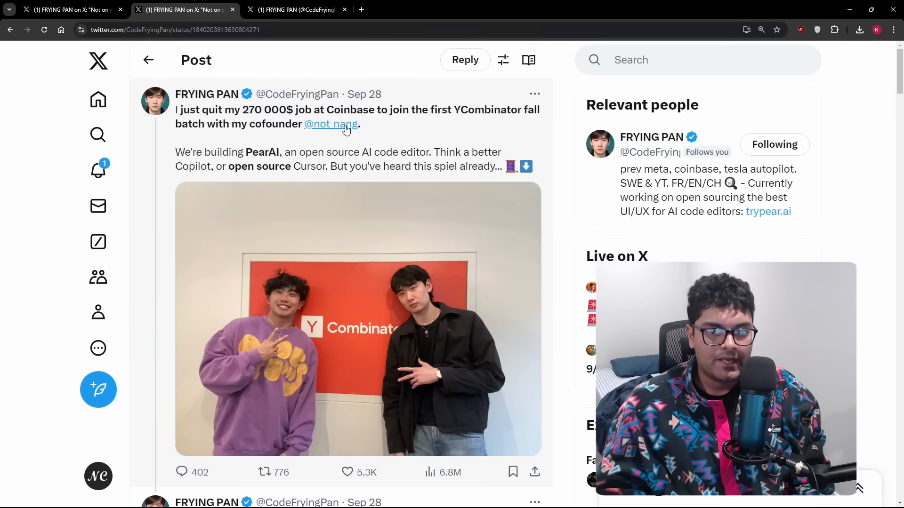
pyautogui.moveTo(333, 144)
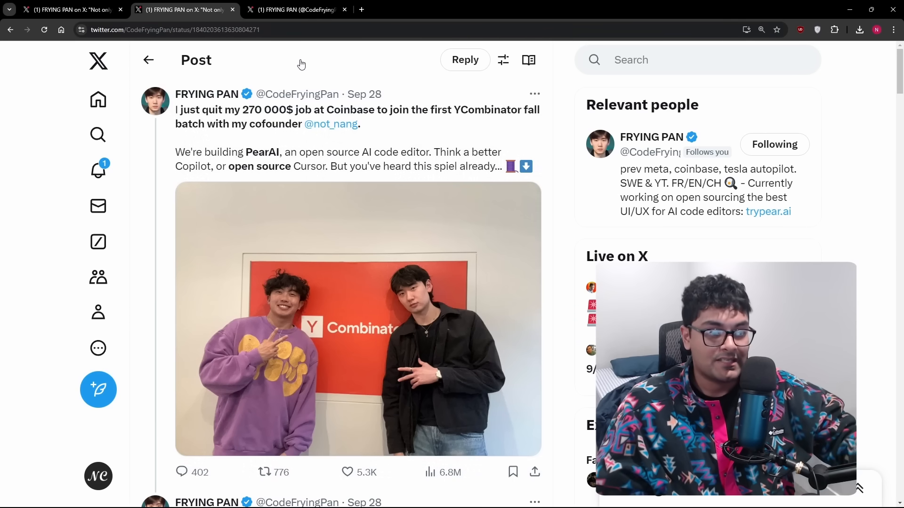
pyautogui.moveTo(340, 306)
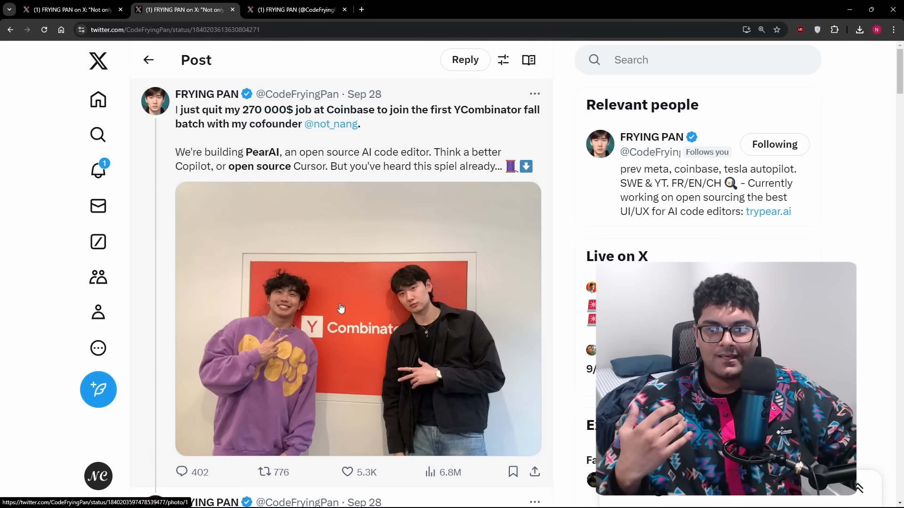
pyautogui.moveTo(368, 245)
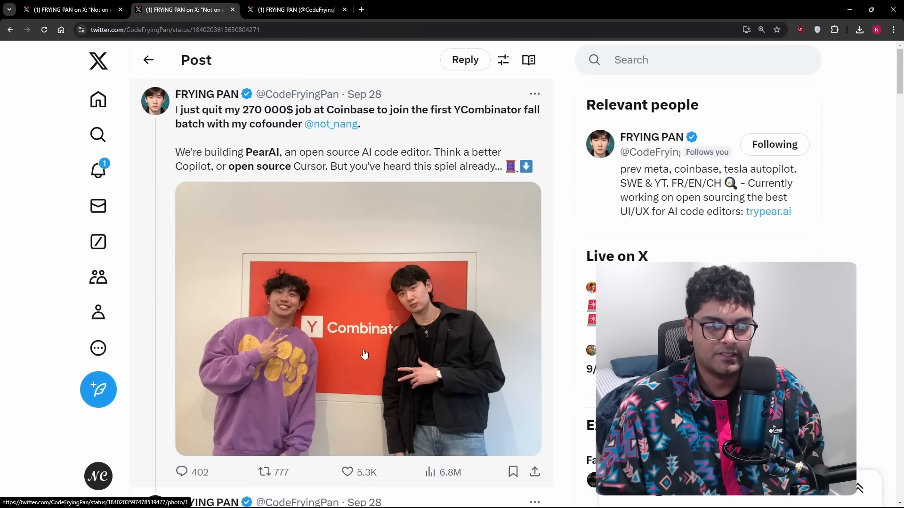
pyautogui.scroll(-3)
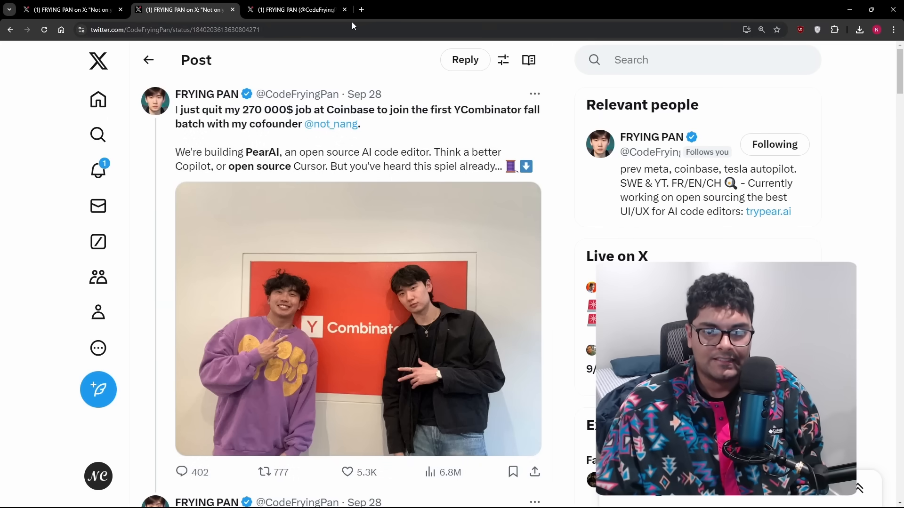
pyautogui.moveTo(332, 186)
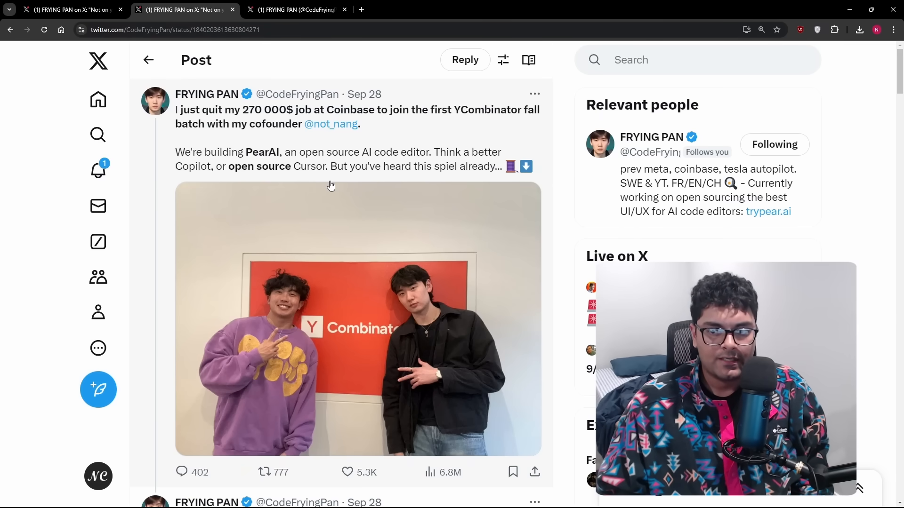
# Step: Scroll the X thread and return to the top at the PearAI opening post
pyautogui.scroll(-3)
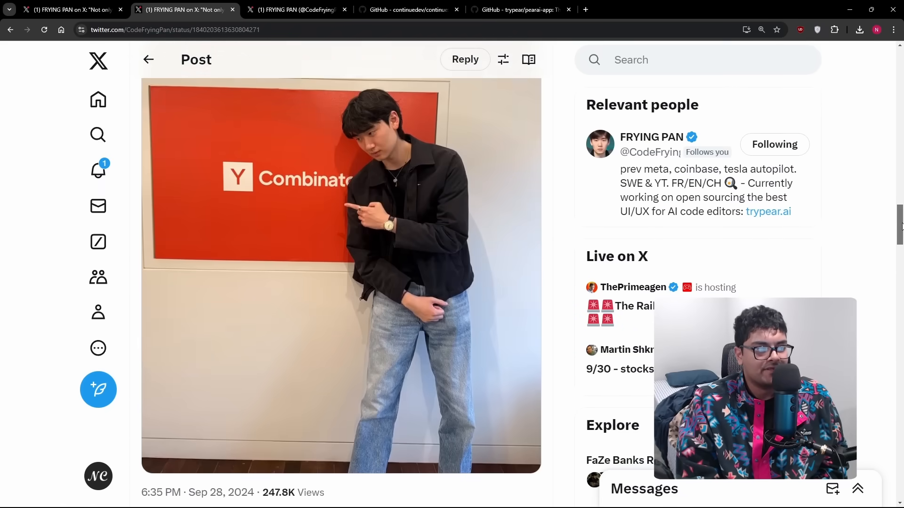
pyautogui.scroll(-3)
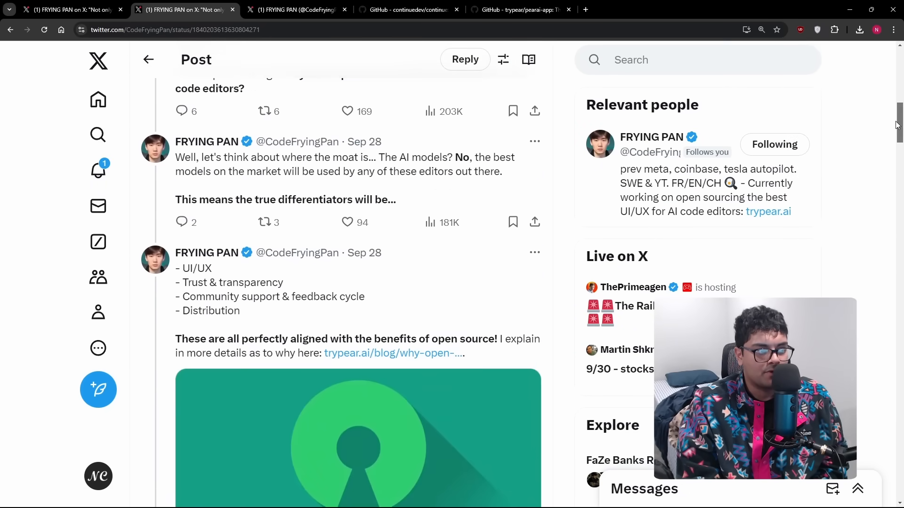
pyautogui.scroll(3)
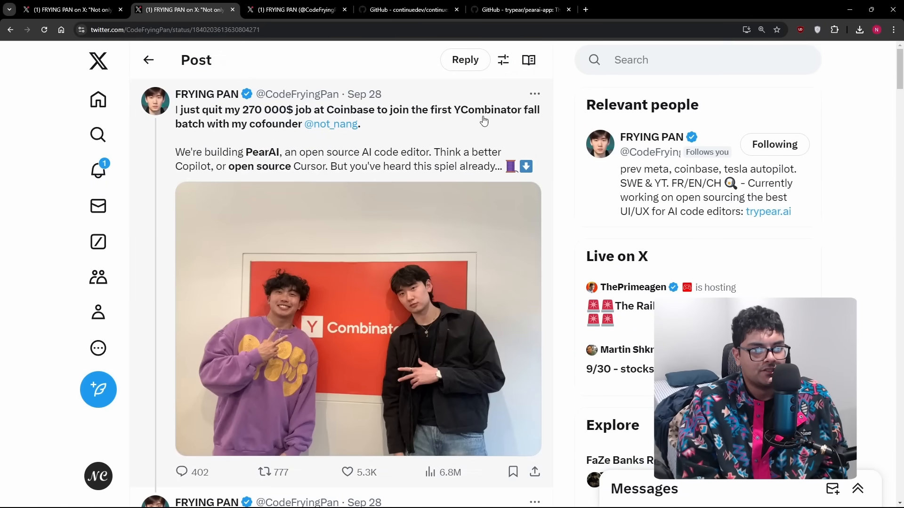
# Step: View the trypear/pearai-app repository and select 'Continue' in its About description
pyautogui.click(518, 10)
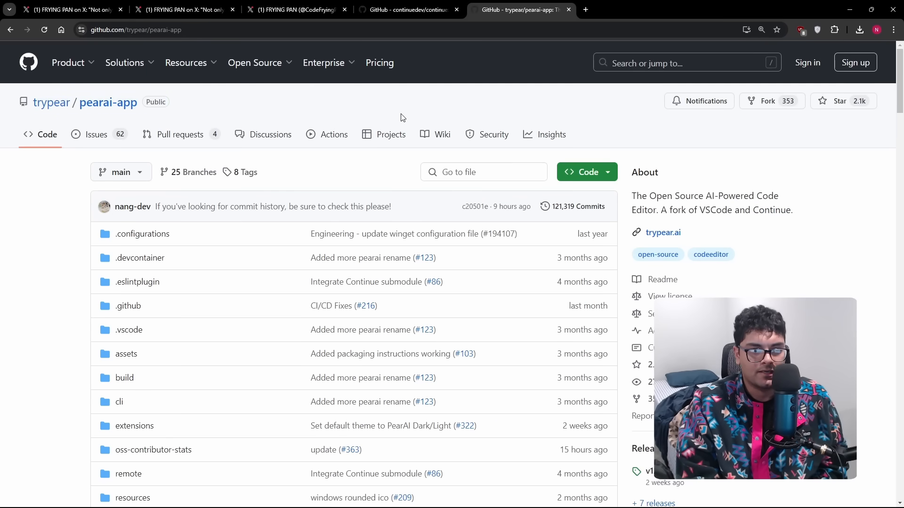
pyautogui.moveTo(421, 108)
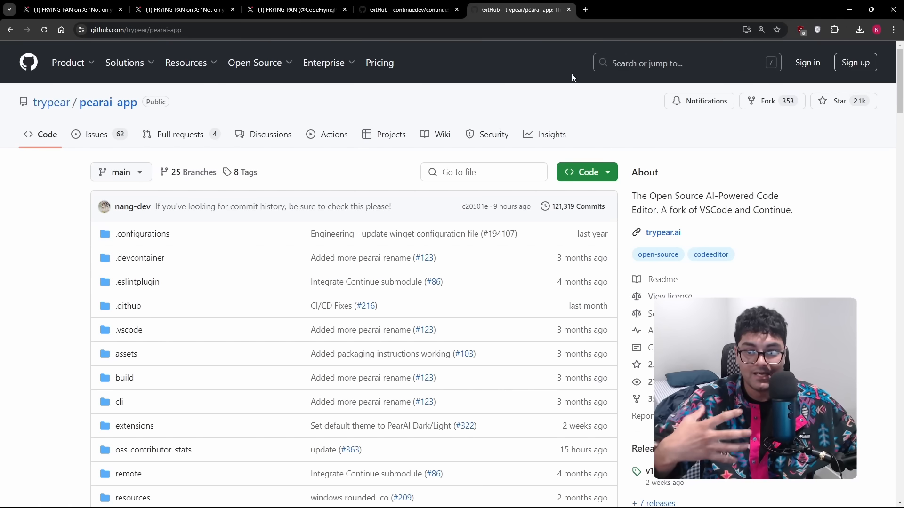
pyautogui.moveTo(540, 40)
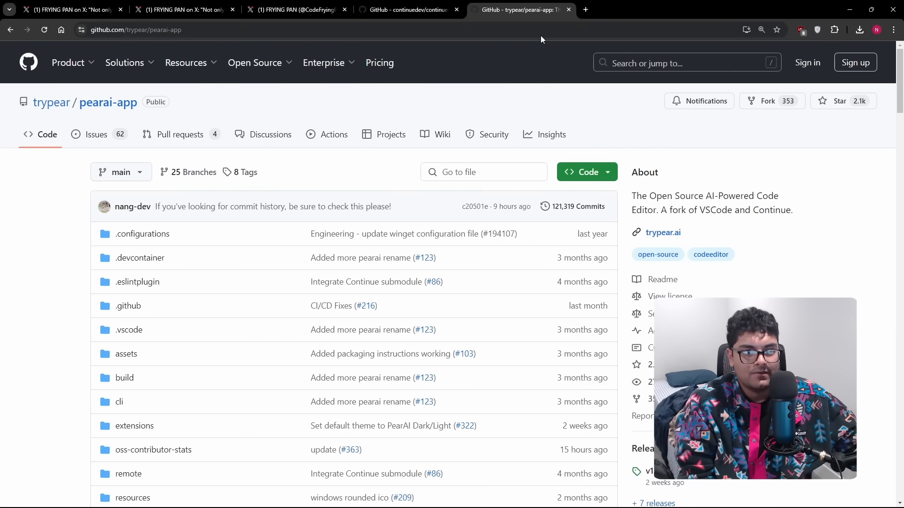
pyautogui.moveTo(875, 112)
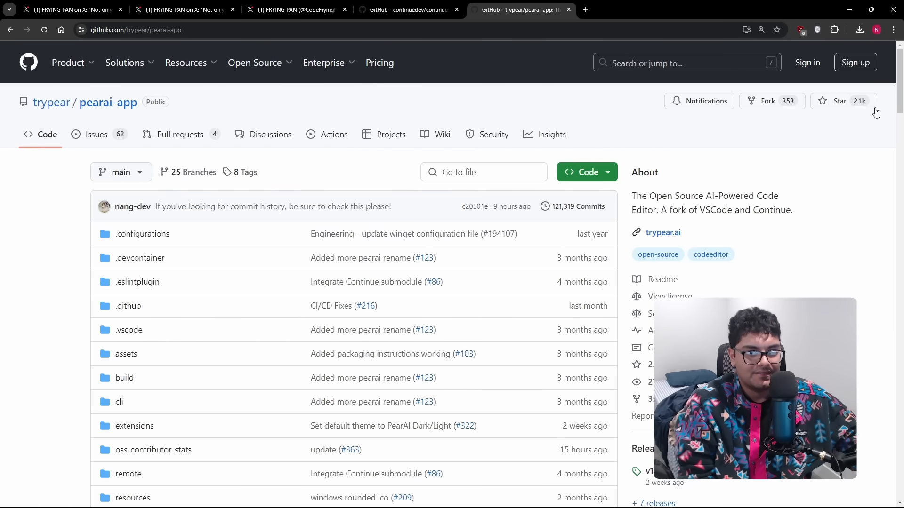
pyautogui.scroll(-3)
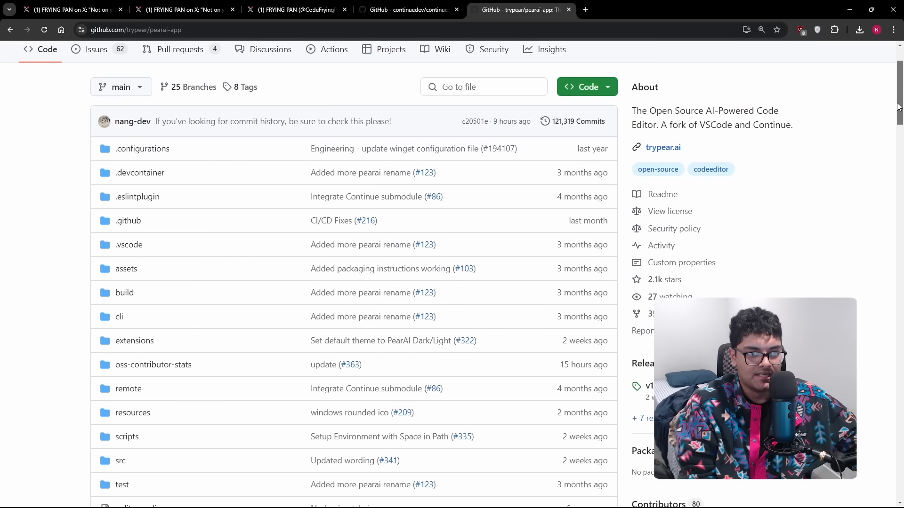
pyautogui.scroll(-3)
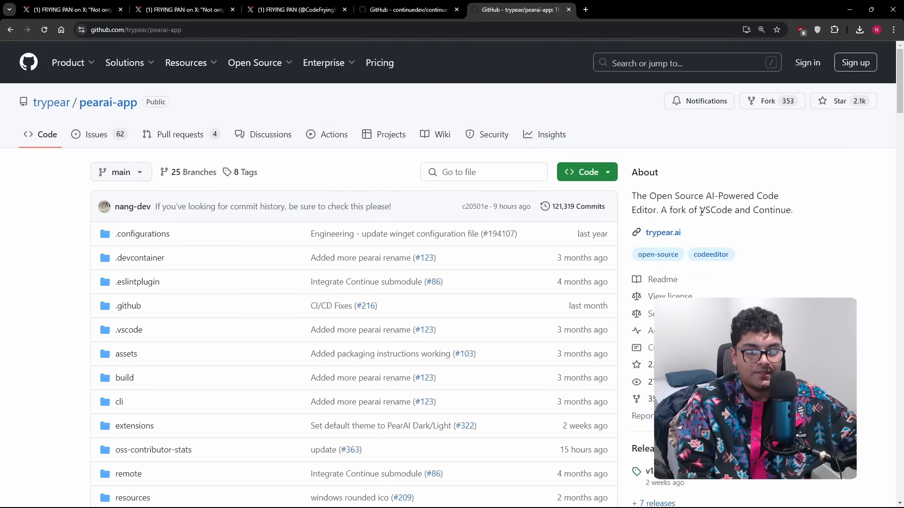
pyautogui.doubleClick(714, 210)
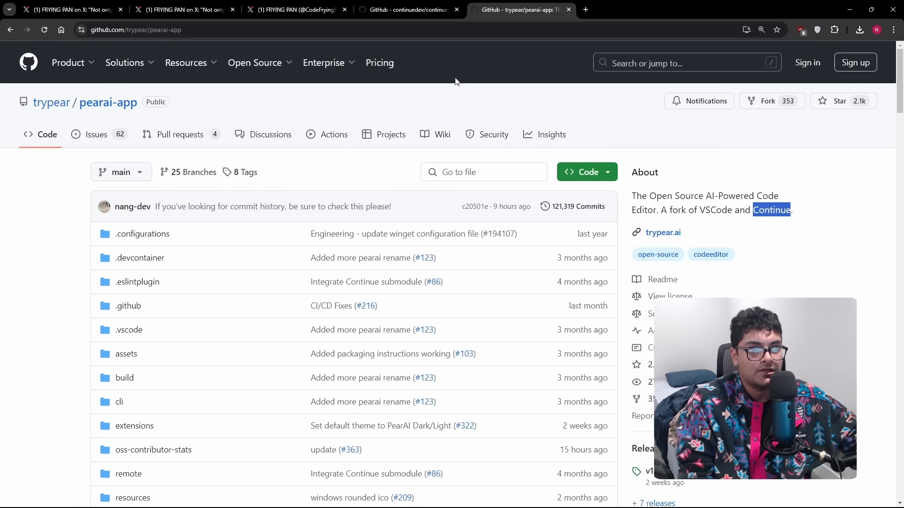
# Step: View the continuedev/continue README scrolled to its Autocomplete section
pyautogui.click(409, 9)
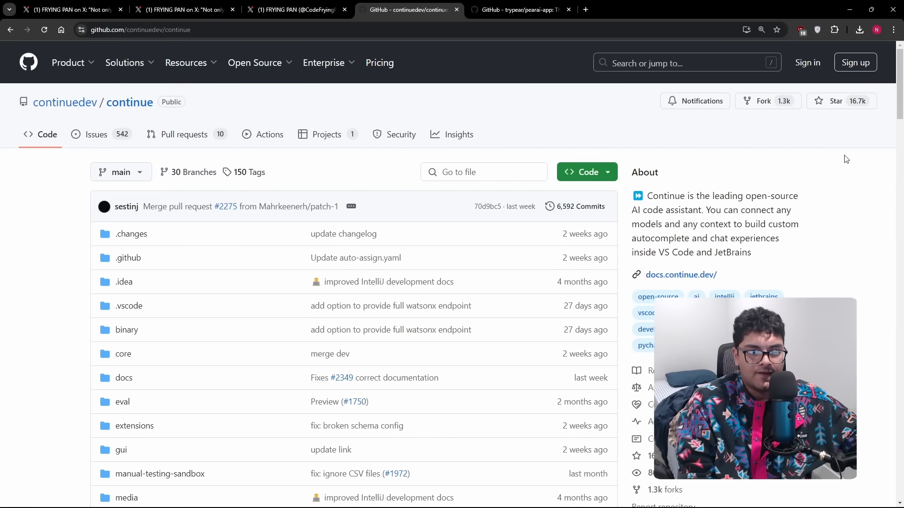
pyautogui.scroll(-3)
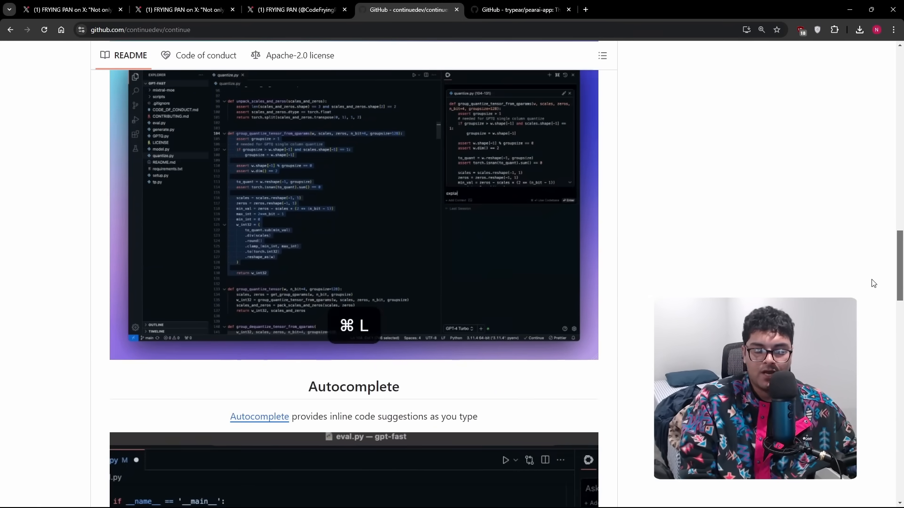
# Step: Return to the trypear/pearai-app repository page for comparison with Continue
pyautogui.click(519, 9)
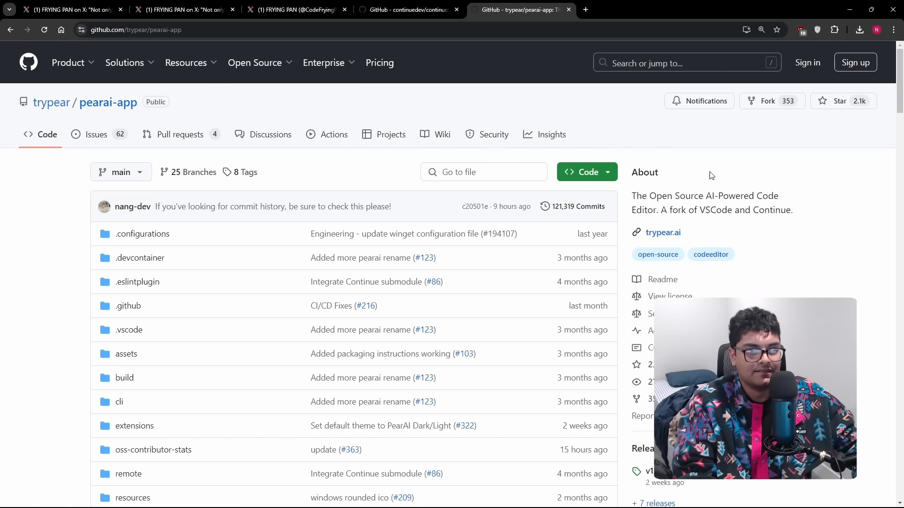
pyautogui.moveTo(686, 170)
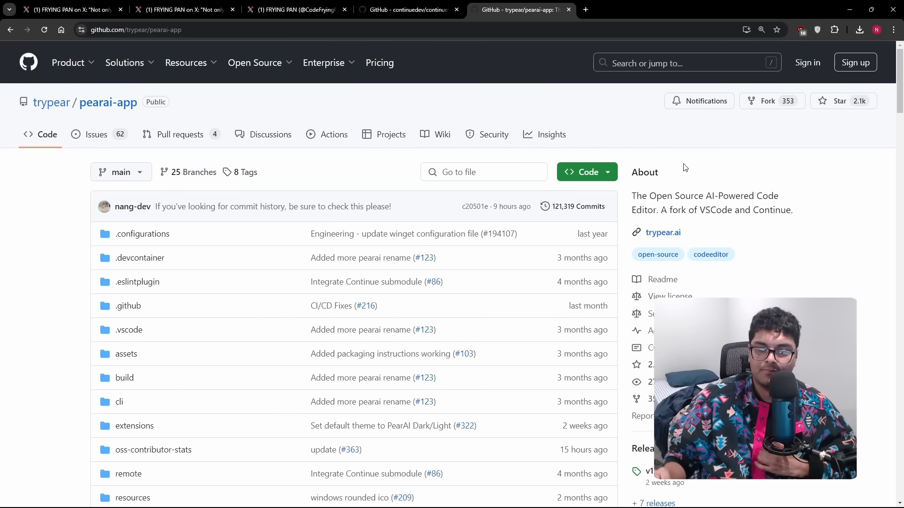
pyautogui.doubleClick(664, 233)
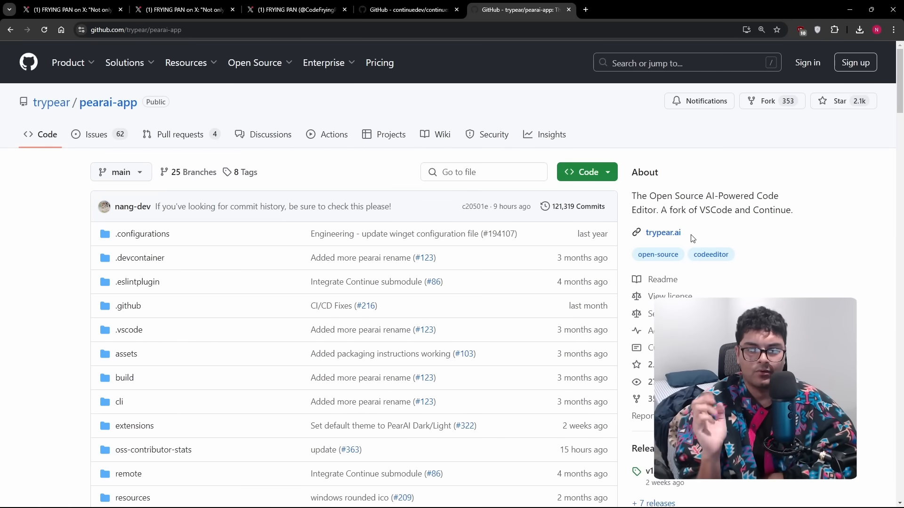
# Step: Highlight the pearai-app description calling it a fork of VSCode and Continue, then return to X
pyautogui.doubleClick(663, 232)
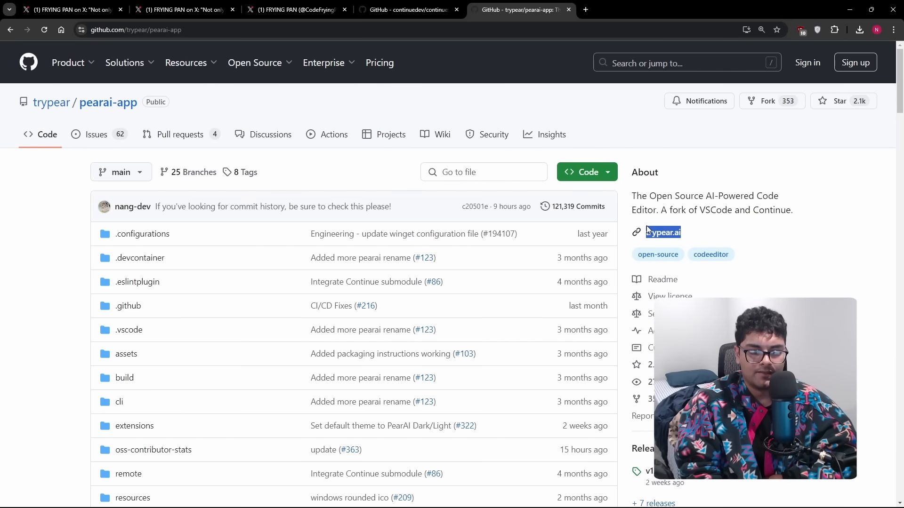
pyautogui.moveTo(662, 233); pyautogui.dragTo(632, 195)
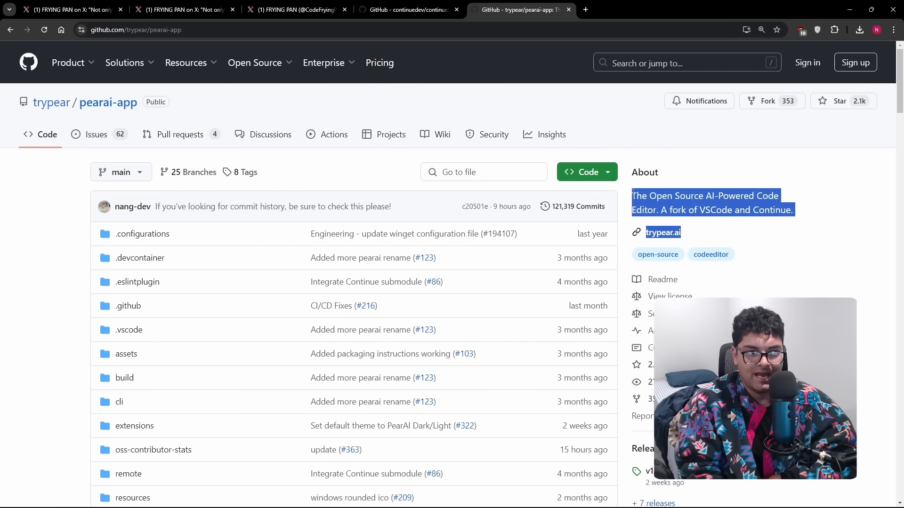
pyautogui.click(295, 9)
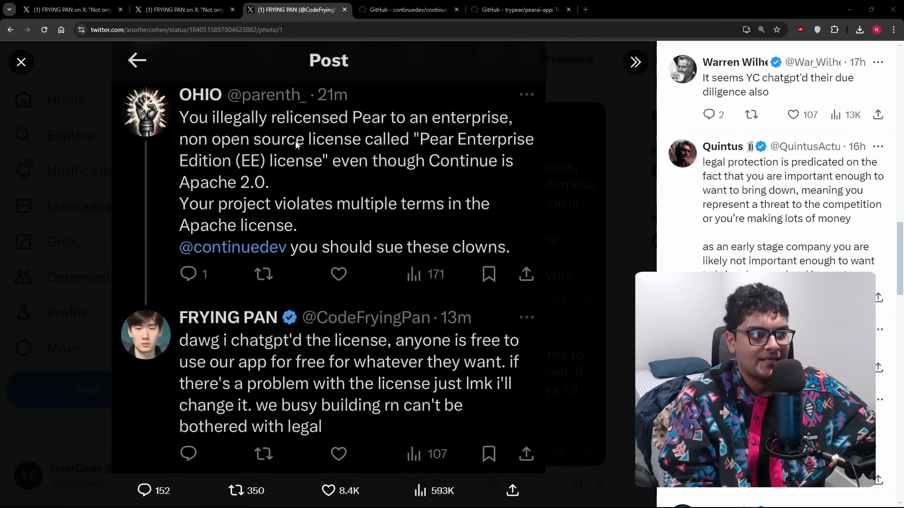
pyautogui.moveTo(435, 178)
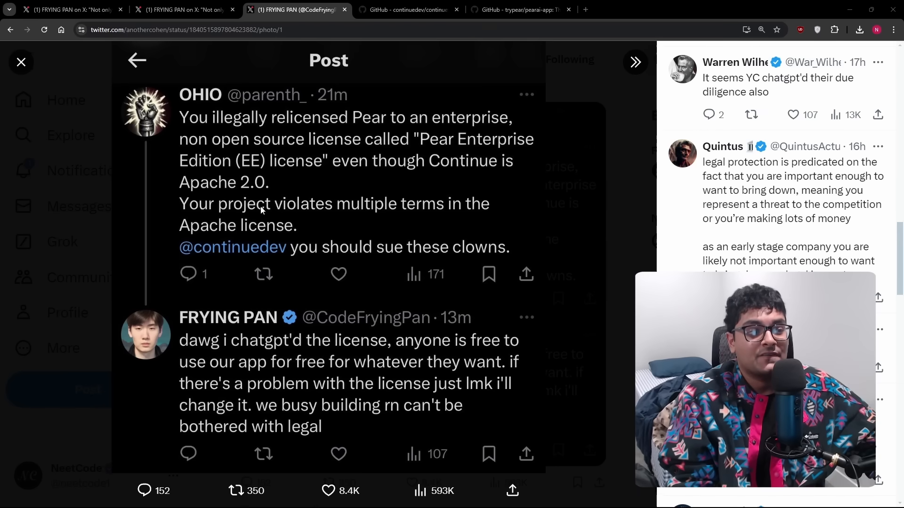
pyautogui.moveTo(407, 209)
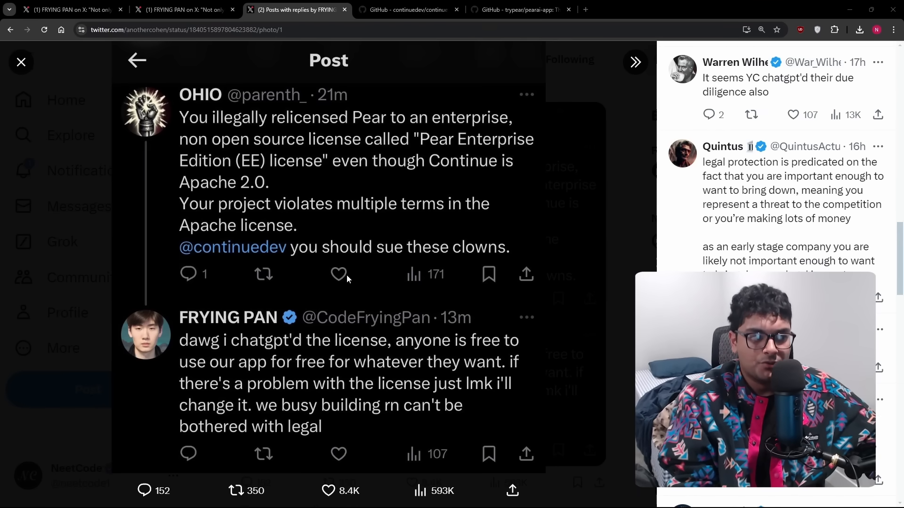
pyautogui.moveTo(421, 281)
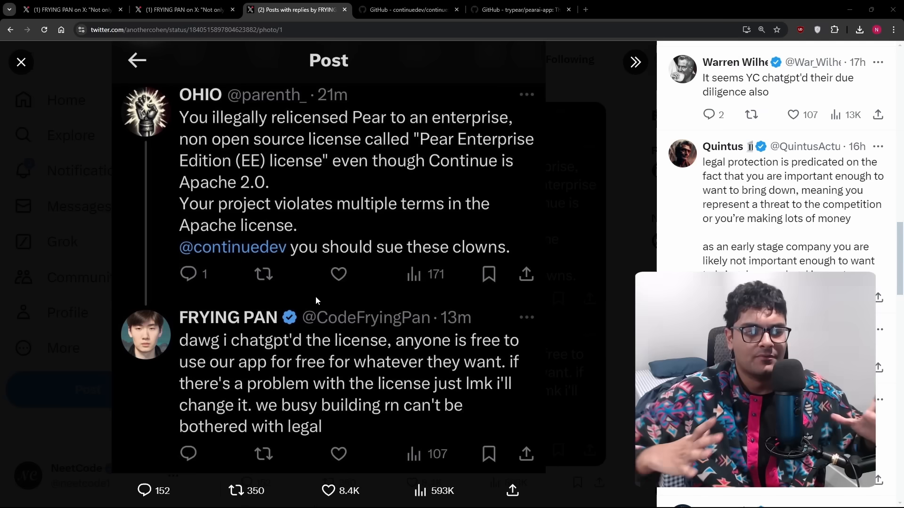
# Step: Scroll the replies panel down to Stella's post about ChatGPT making this generation dumber
pyautogui.scroll(-3)
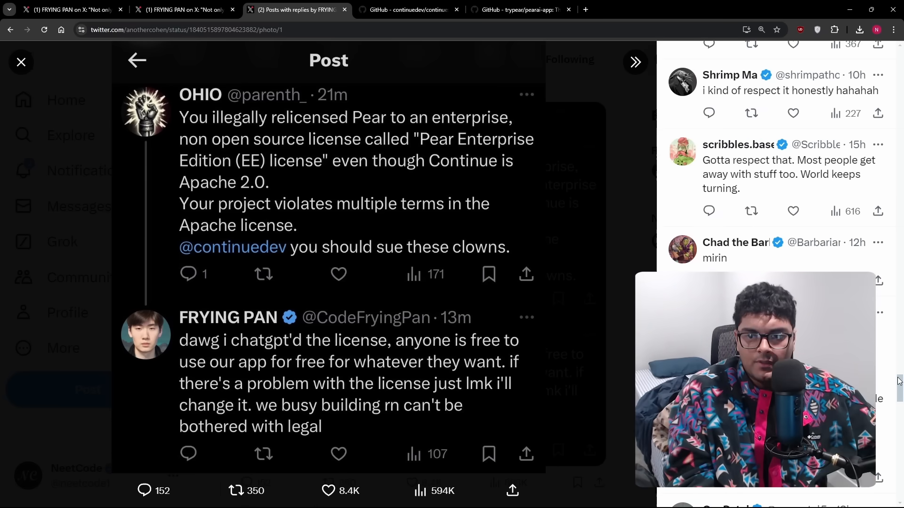
pyautogui.scroll(-3)
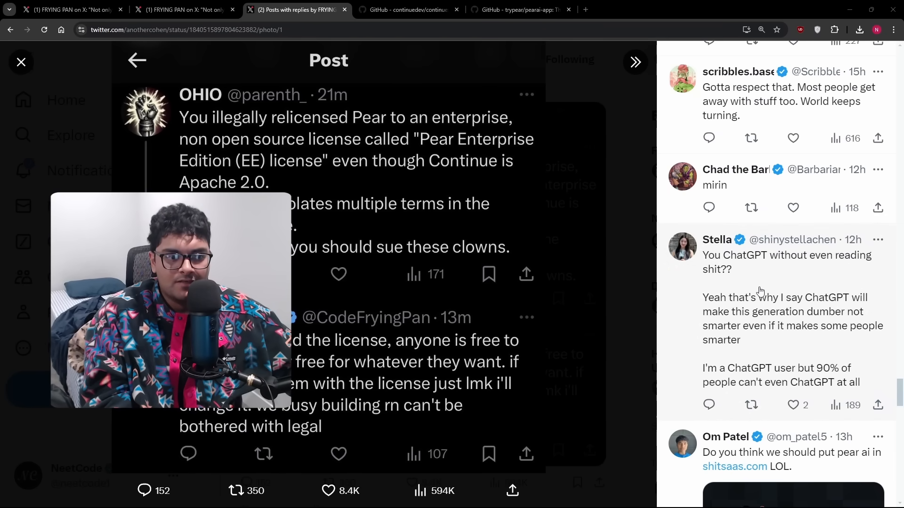
pyautogui.moveTo(716, 240)
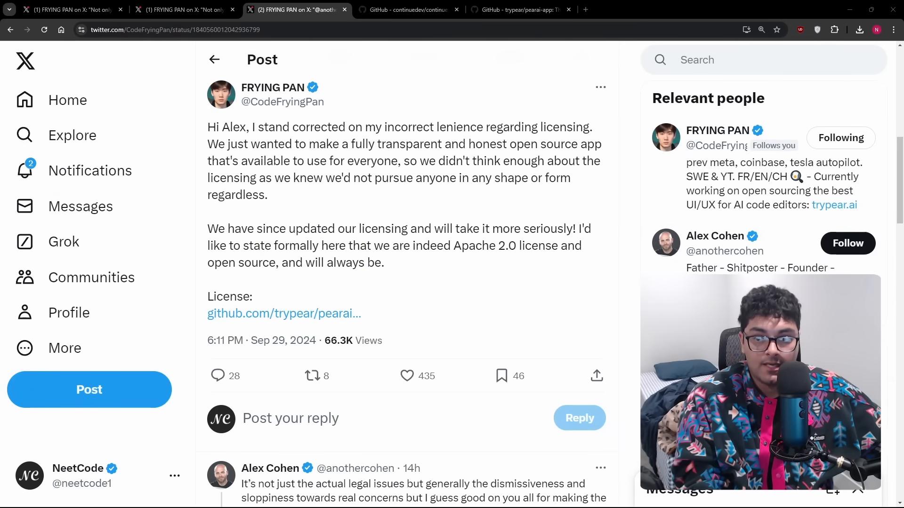
# Step: Scroll through the replies to Alex Cohen's 'Average gen z founder' quote post
pyautogui.scroll(-3)
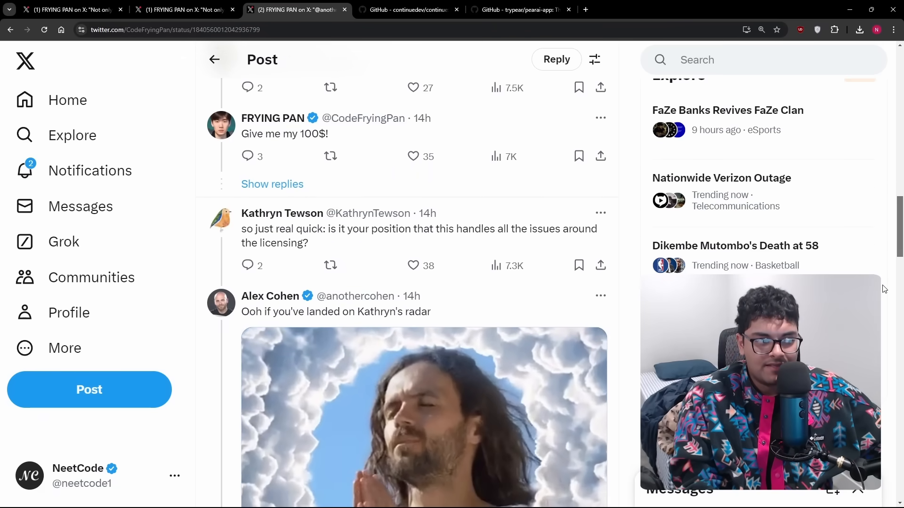
pyautogui.scroll(-3)
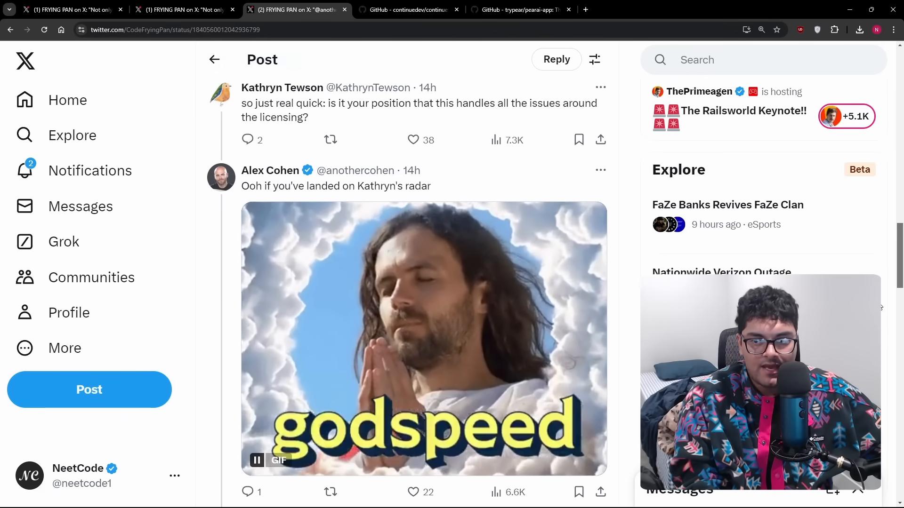
pyautogui.scroll(-3)
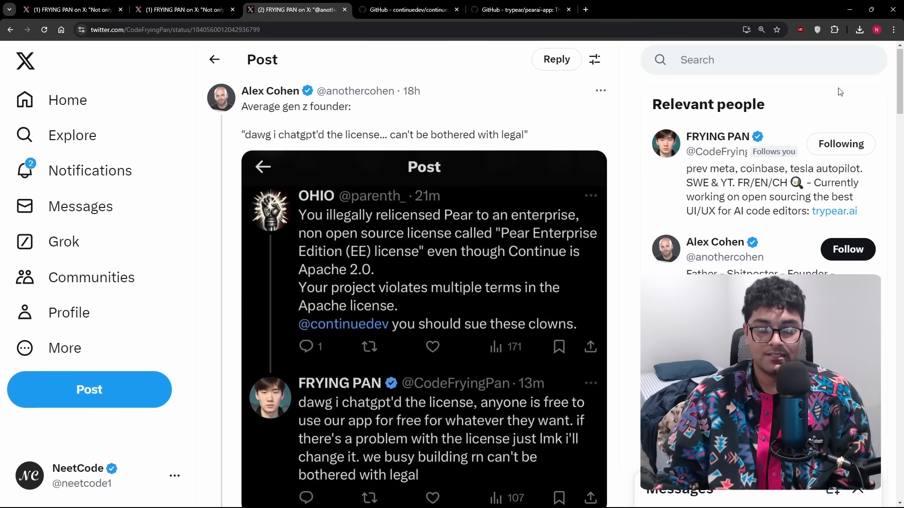
pyautogui.moveTo(785, 96)
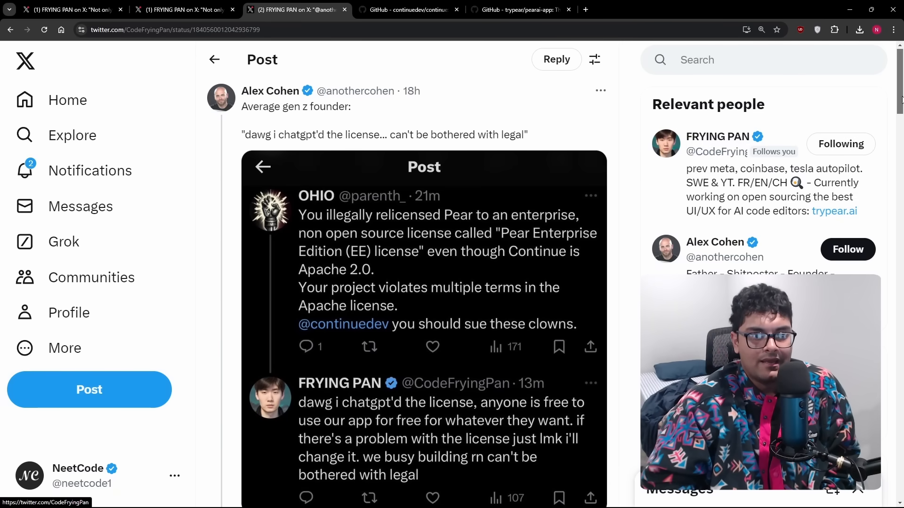
# Step: Scroll past the quoted screenshot to the FRYING PAN correction reply beneath it
pyautogui.scroll(-3)
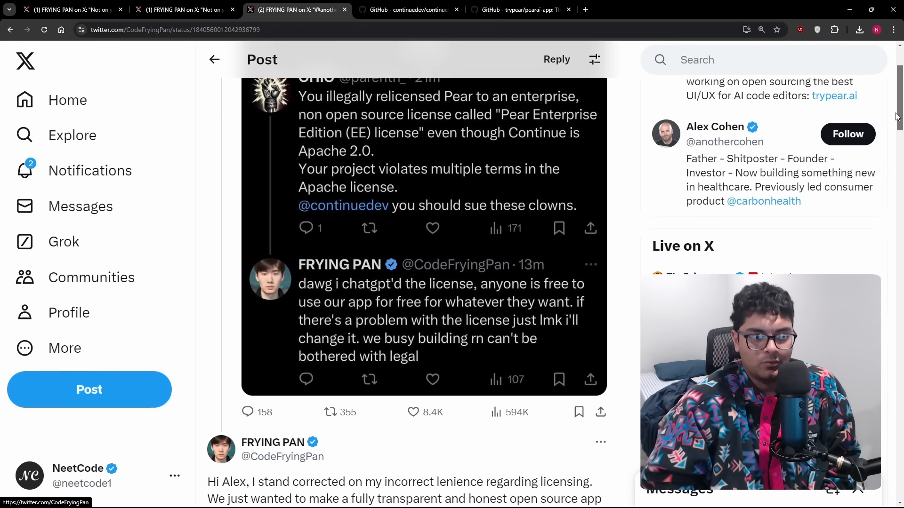
pyautogui.scroll(3)
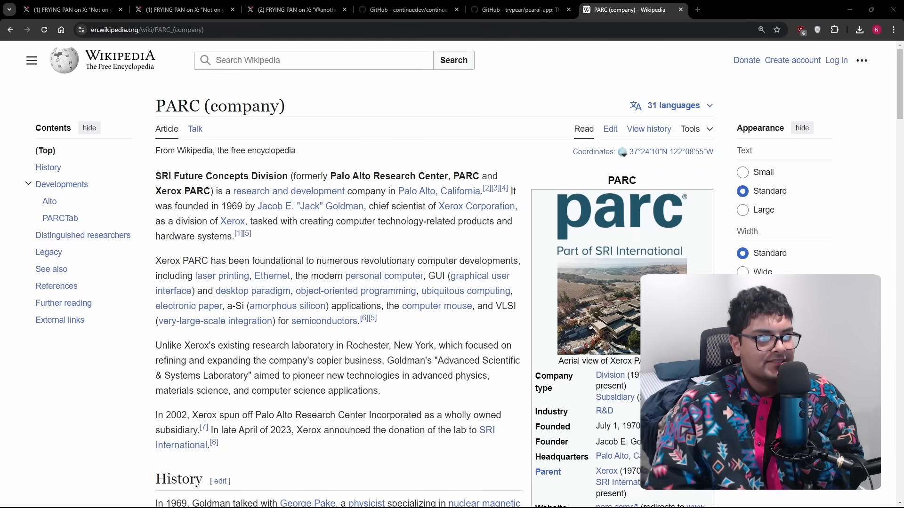
# Step: Read down the PARC (company) Wikipedia article, then return to the PearAI YC announcement post
pyautogui.scroll(-3)
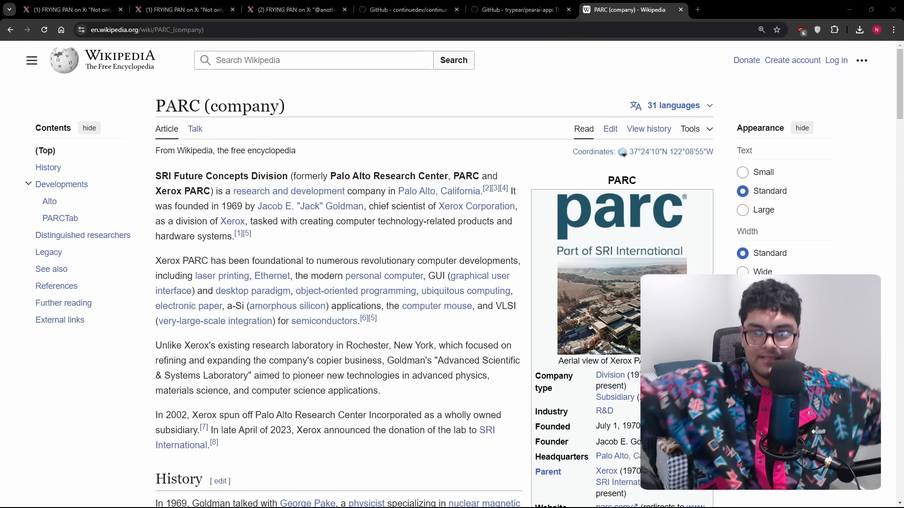
pyautogui.click(184, 9)
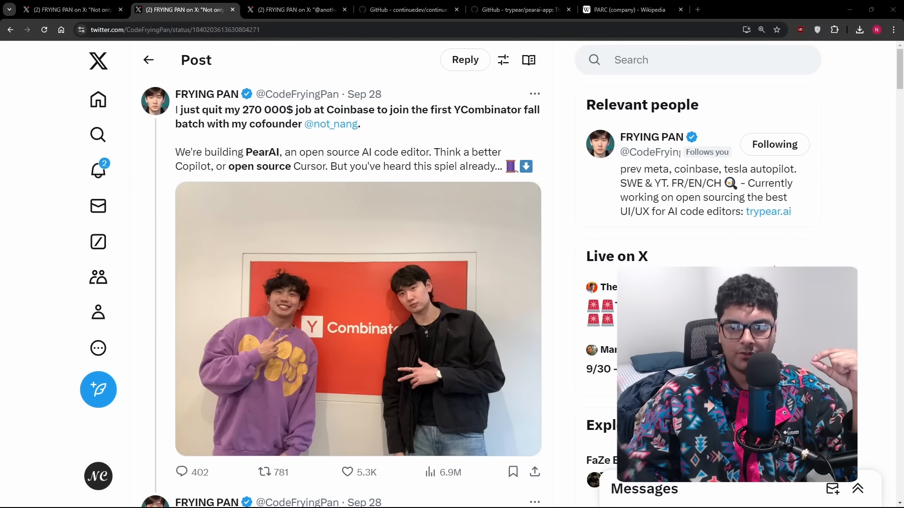
pyautogui.scroll(-3)
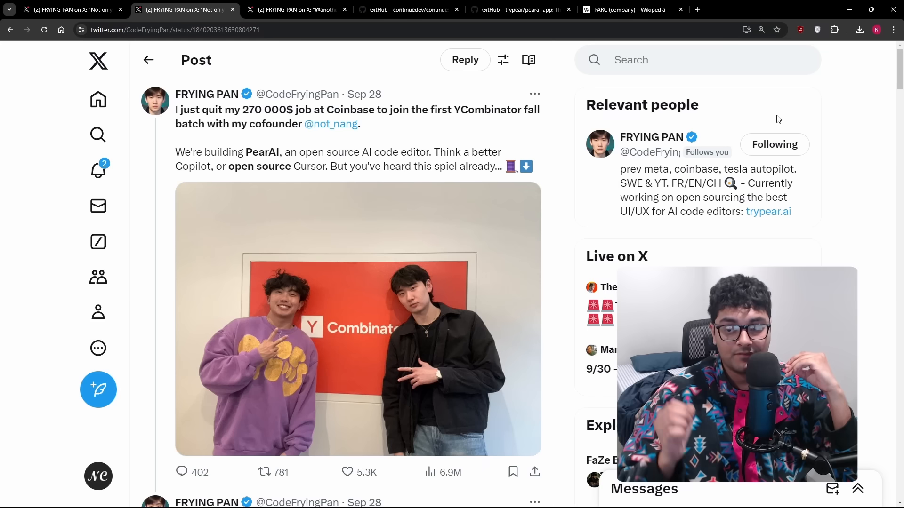
pyautogui.moveTo(61, 107)
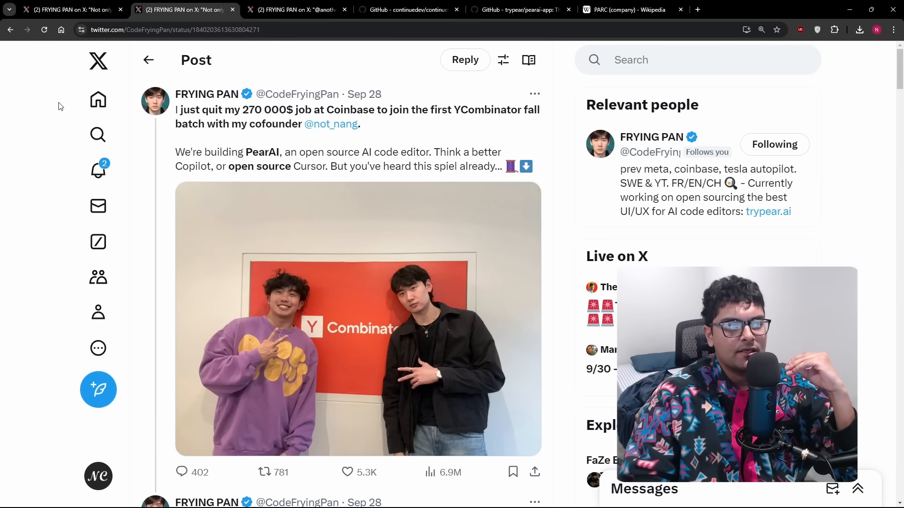
pyautogui.moveTo(179, 209)
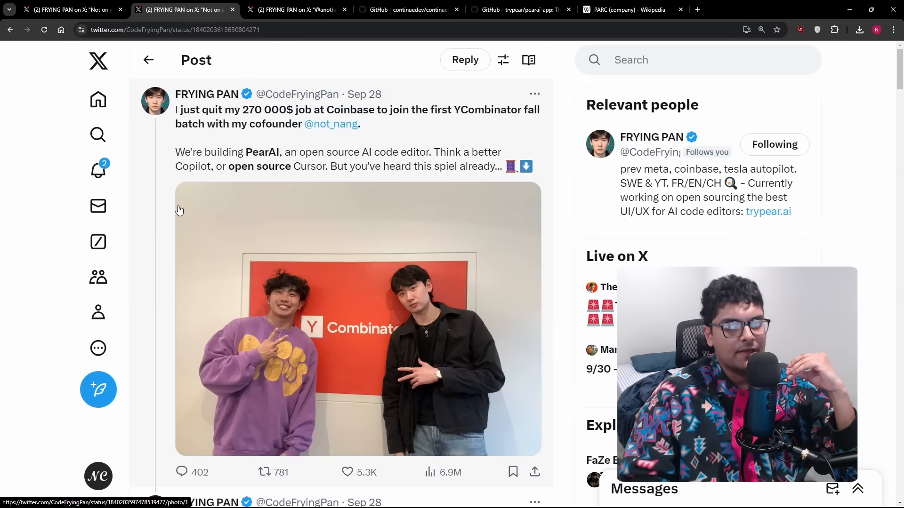
pyautogui.moveTo(444, 340)
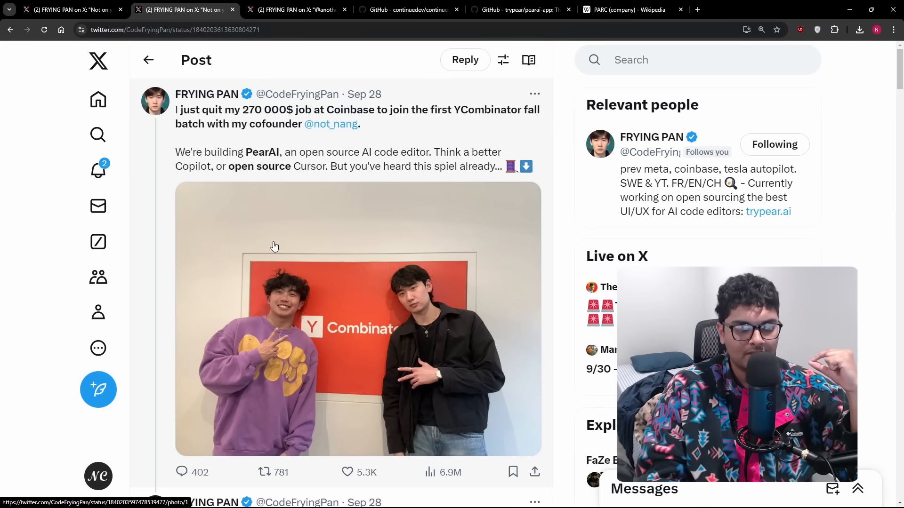
pyautogui.moveTo(279, 224)
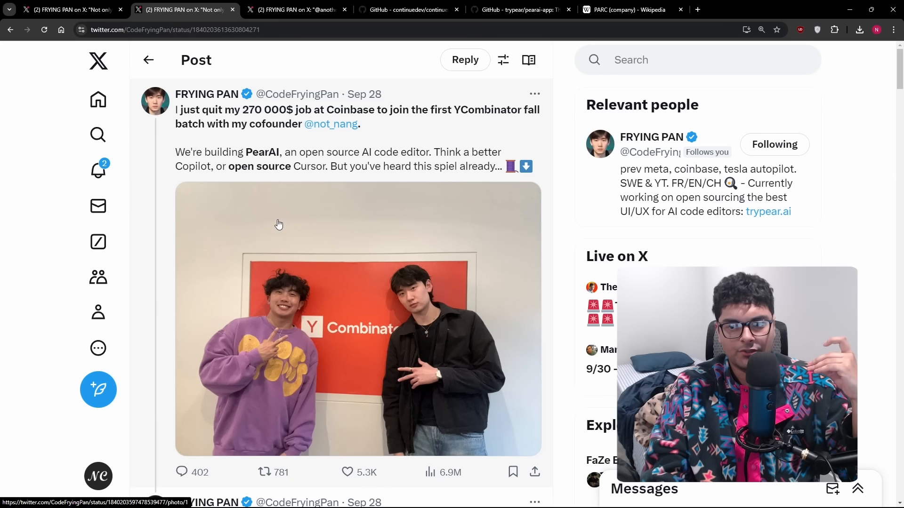